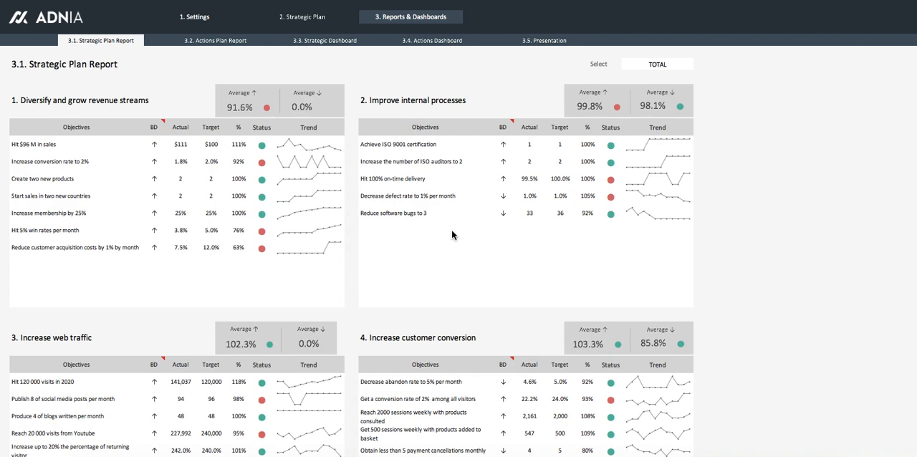
mouse_move(320, 229)
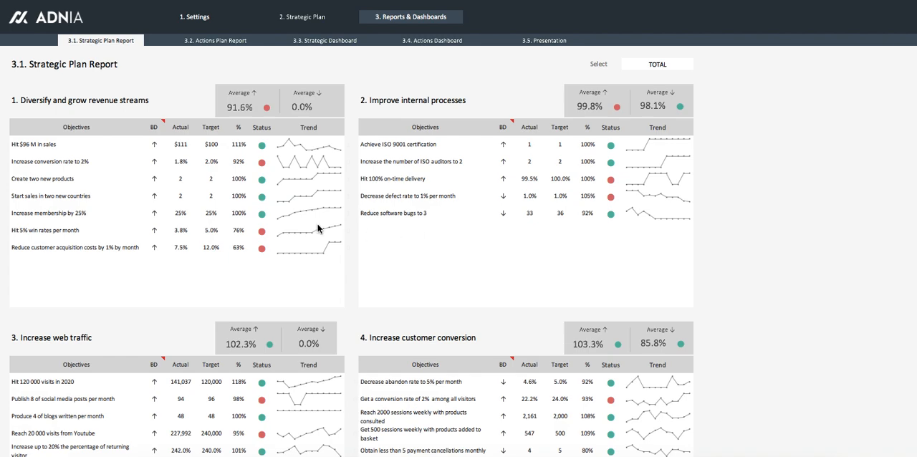
mouse_move(282, 216)
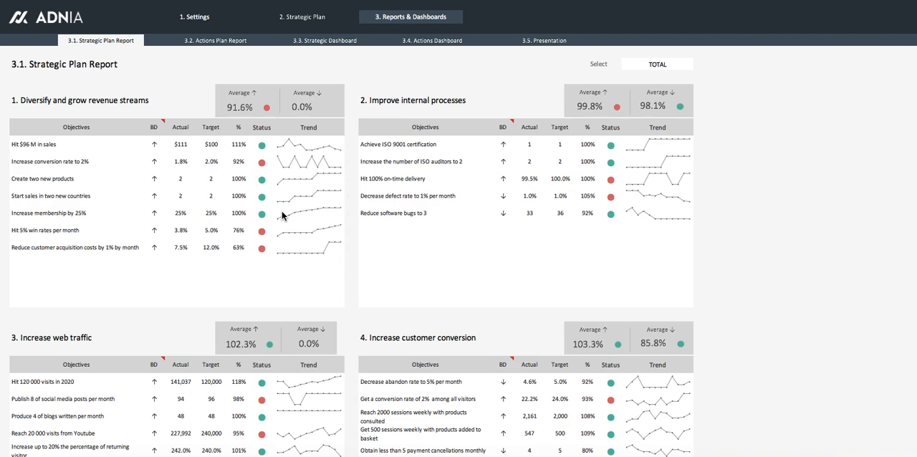
mouse_move(288, 222)
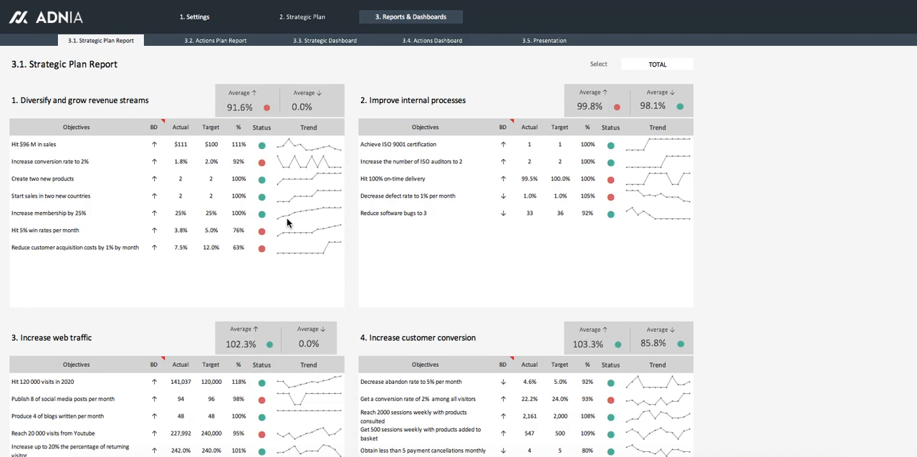
Step: Show the 3.2 Actions Plan Report and scroll through its per-goal action counts and progress
scroll("down", 3)
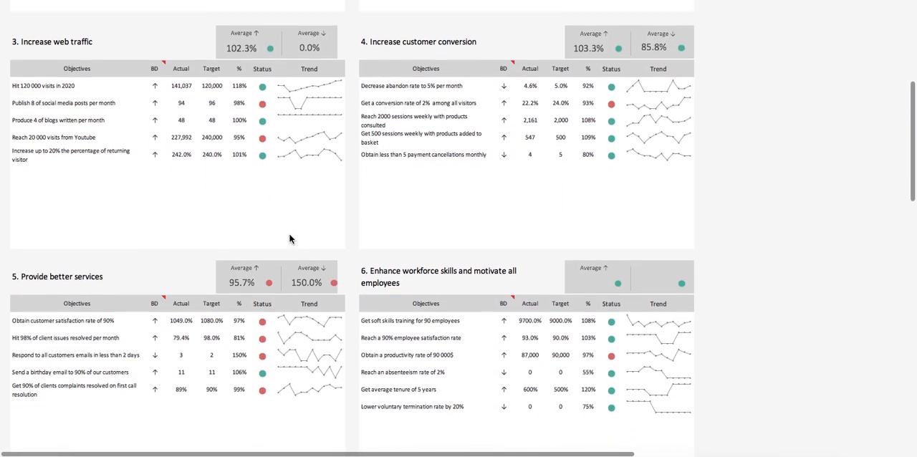
scroll("up", 3)
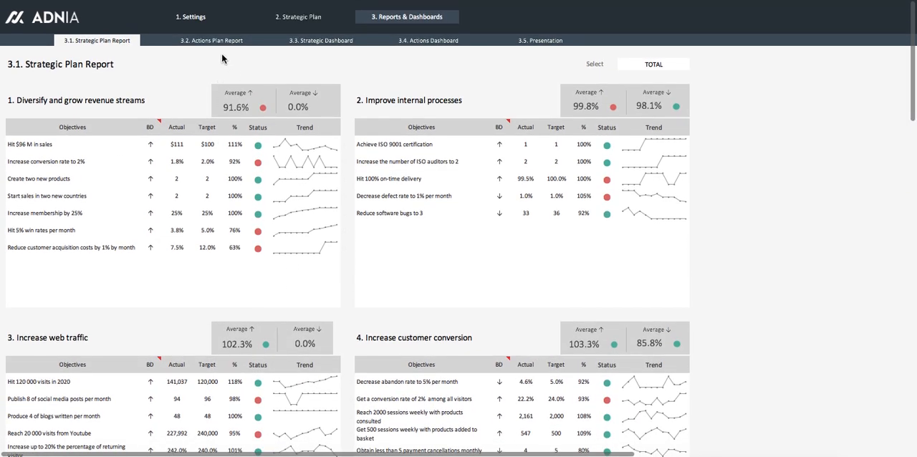
left_click(212, 40)
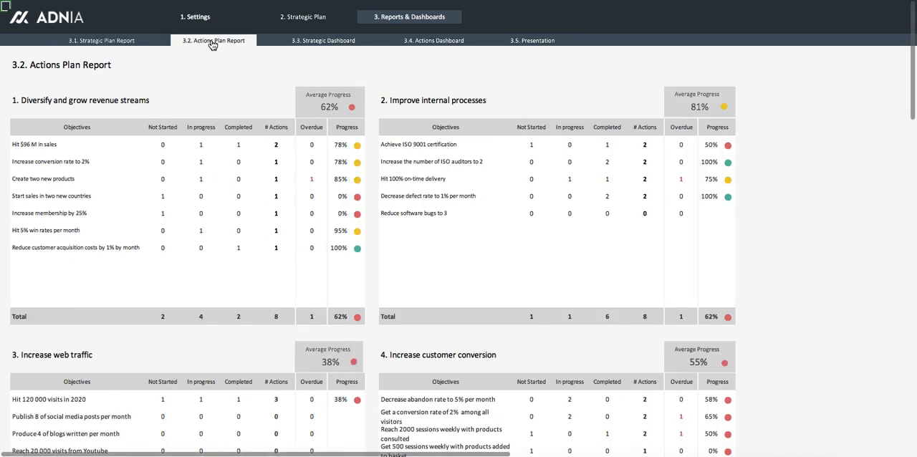
mouse_move(264, 142)
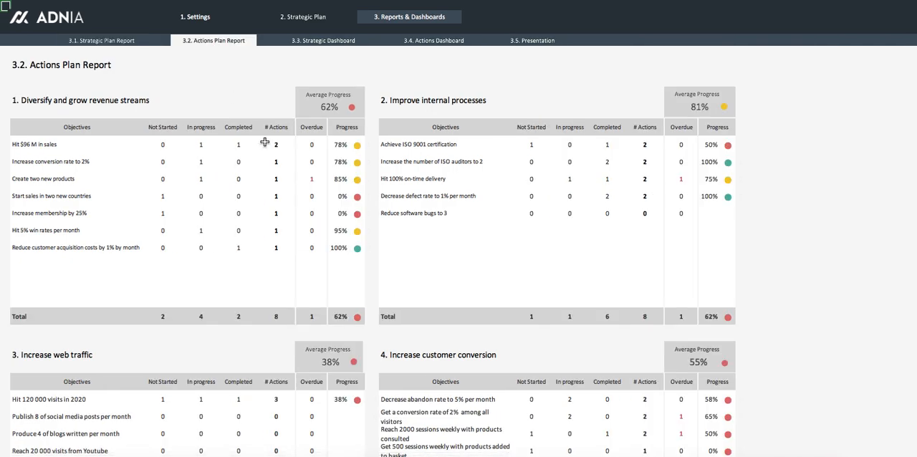
scroll("down", 3)
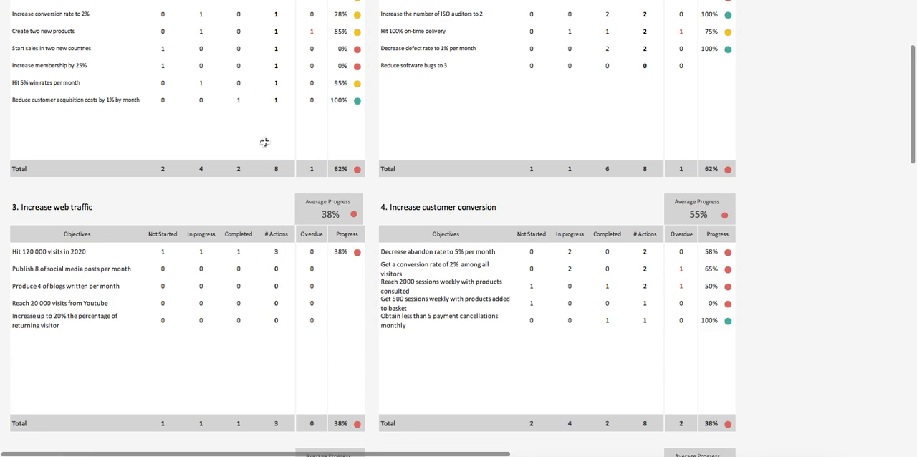
scroll("down", 3)
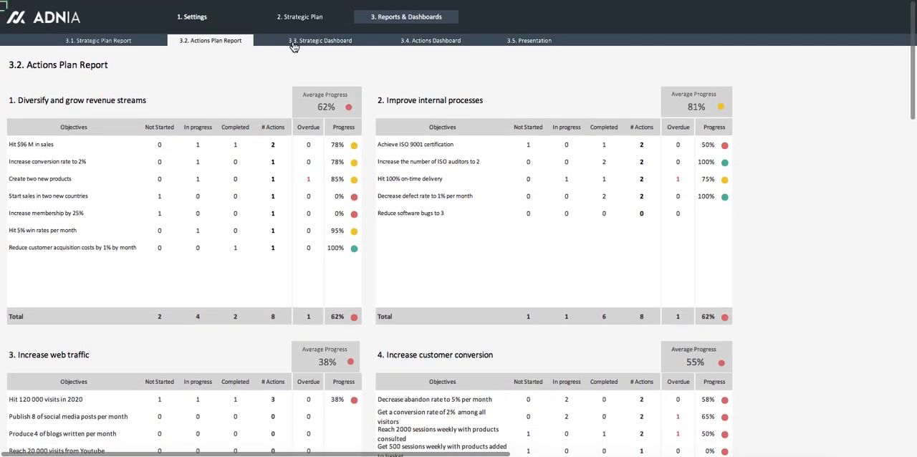
Step: Glance at the 3.3 Strategic Plan Dashboard, then show the 3.4 Actions Plan Dashboard
left_click(321, 40)
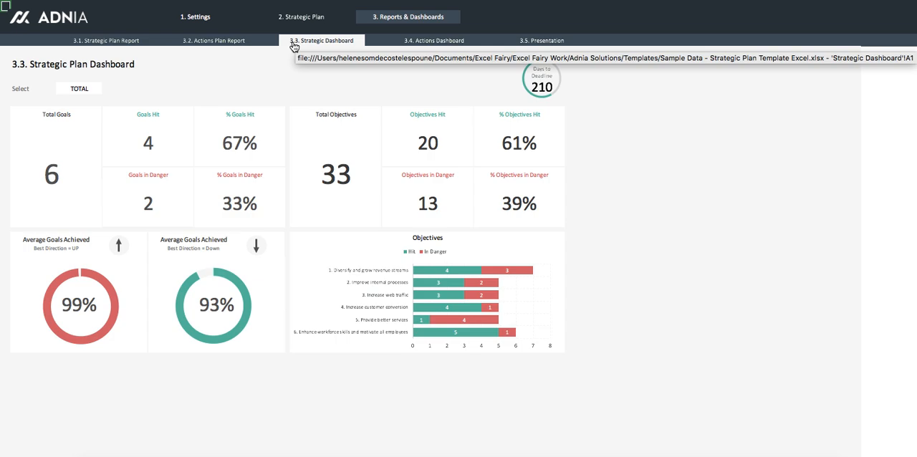
left_click(434, 40)
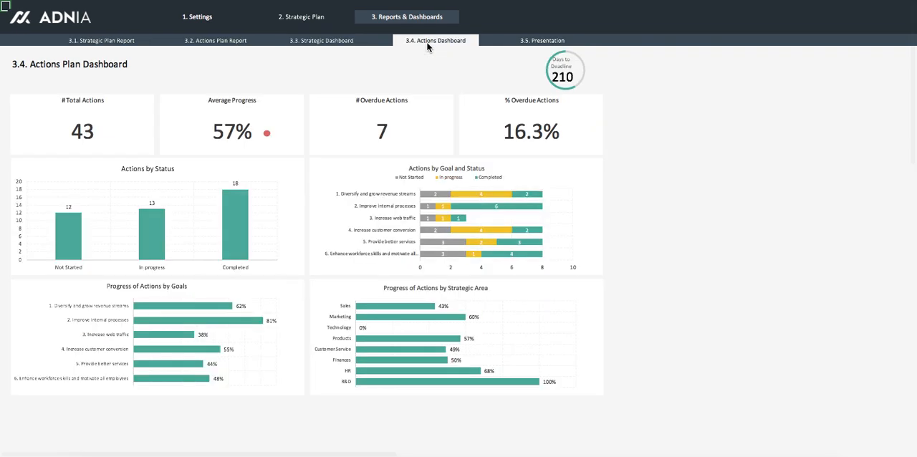
mouse_move(429, 40)
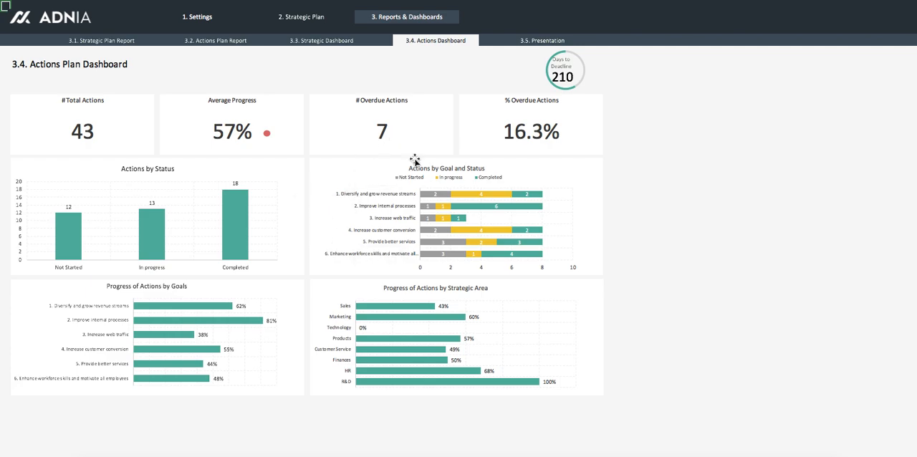
mouse_move(543, 40)
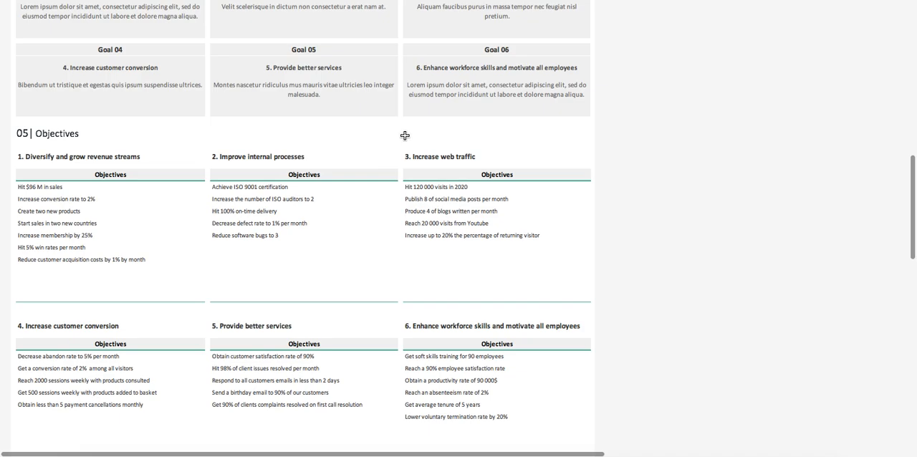
Step: Scroll the presentation pages, then return to the Strategic Plan 2020 title page
scroll("down", 3)
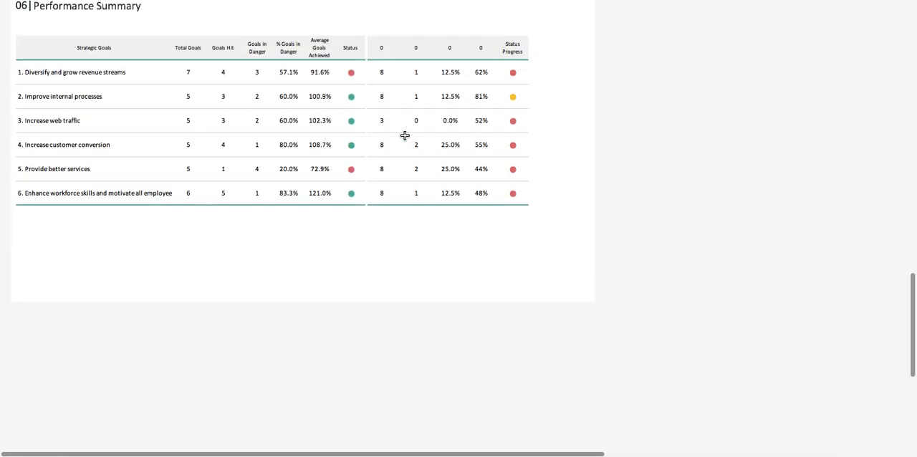
left_click(539, 41)
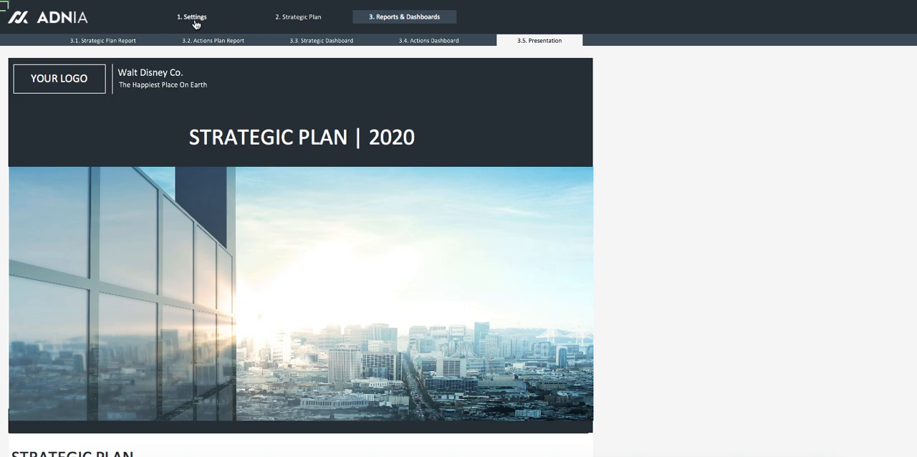
Step: Browse the Settings, Managers and Translations sheets, then show the 2.3 Objectives sheet
left_click(191, 16)
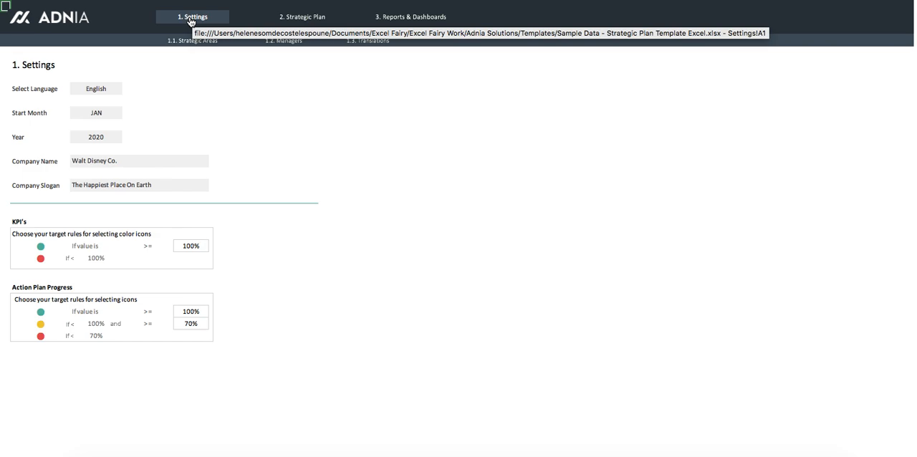
left_click(281, 40)
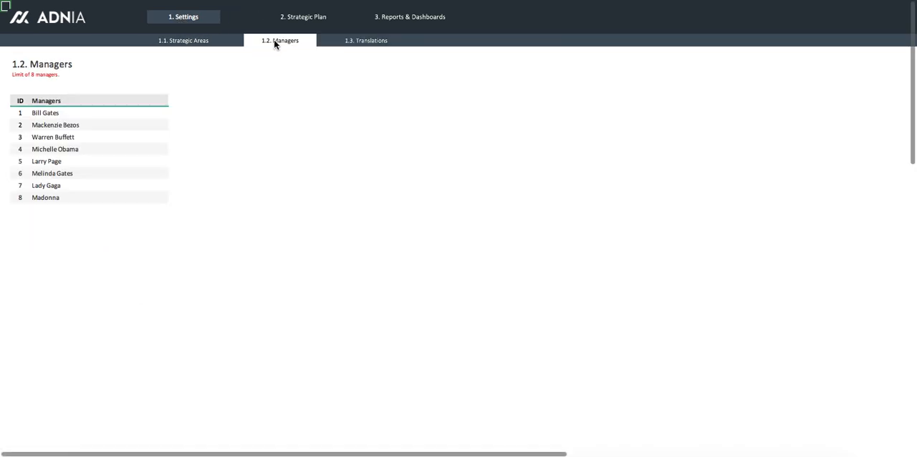
left_click(366, 40)
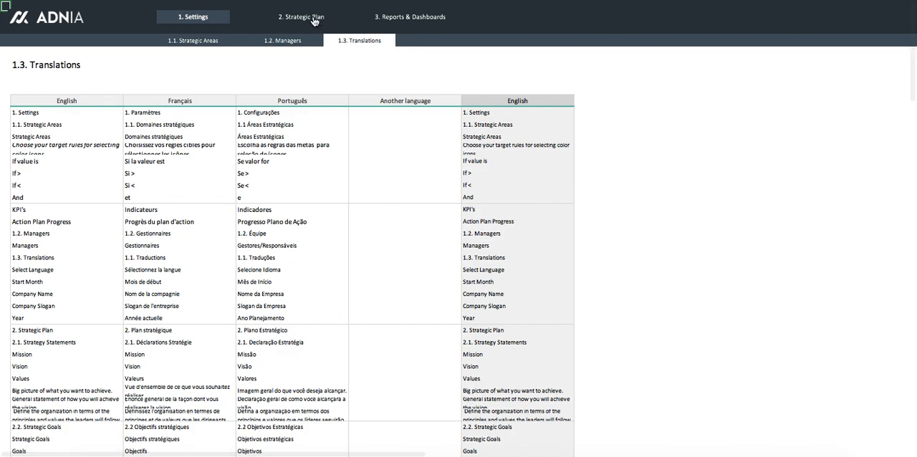
left_click(301, 16)
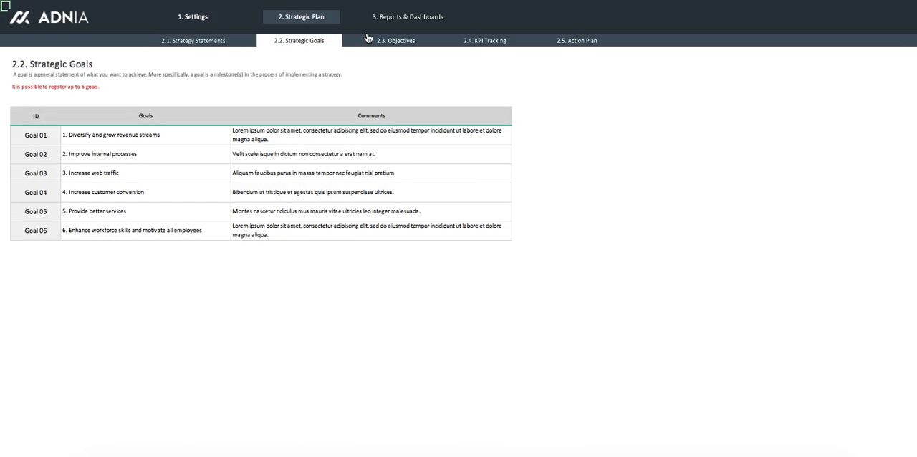
left_click(397, 41)
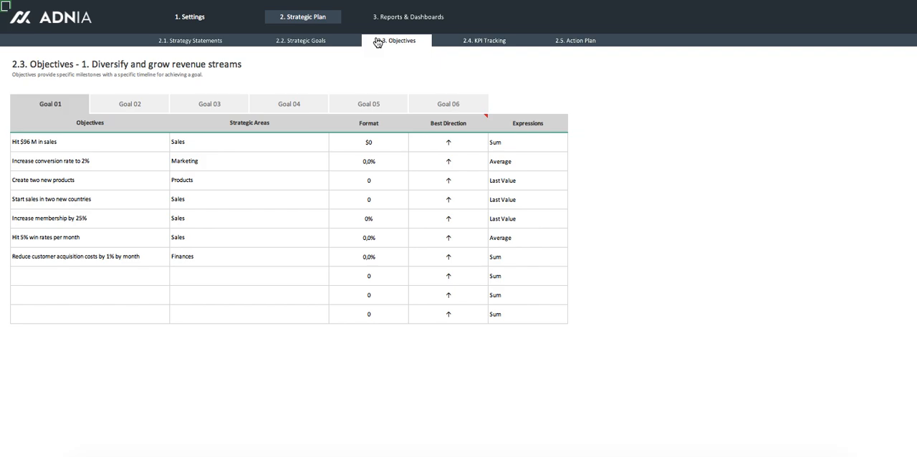